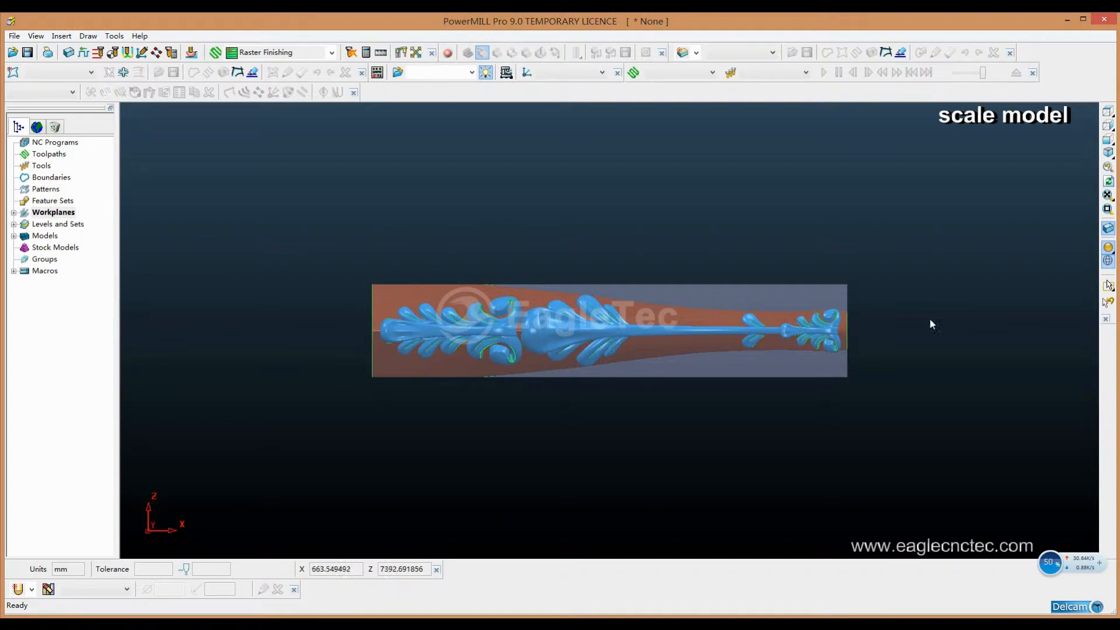
pyautogui.moveTo(355, 300)
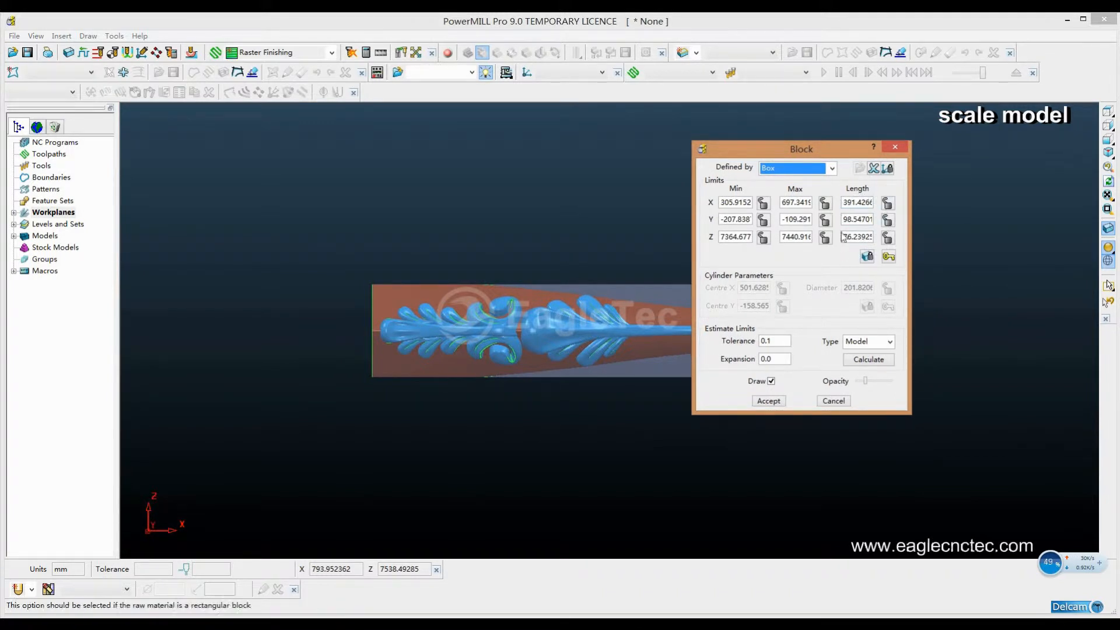
pyautogui.moveTo(856, 203)
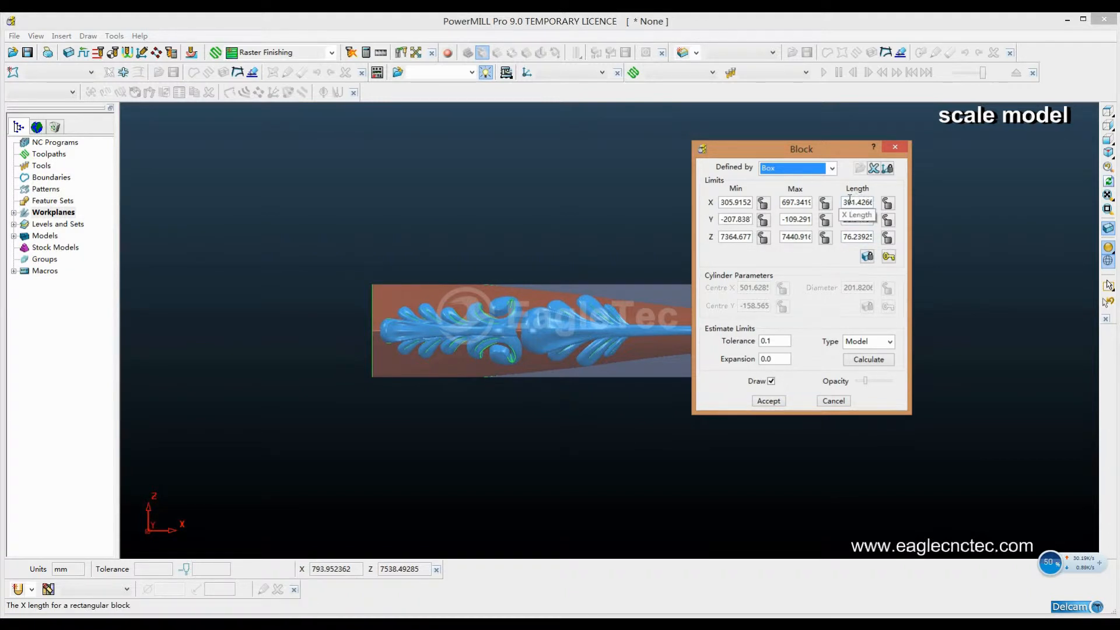
# Close the Block dialog unchanged and start an All Axes uniform scale on the relief model.
pyautogui.click(833, 401)
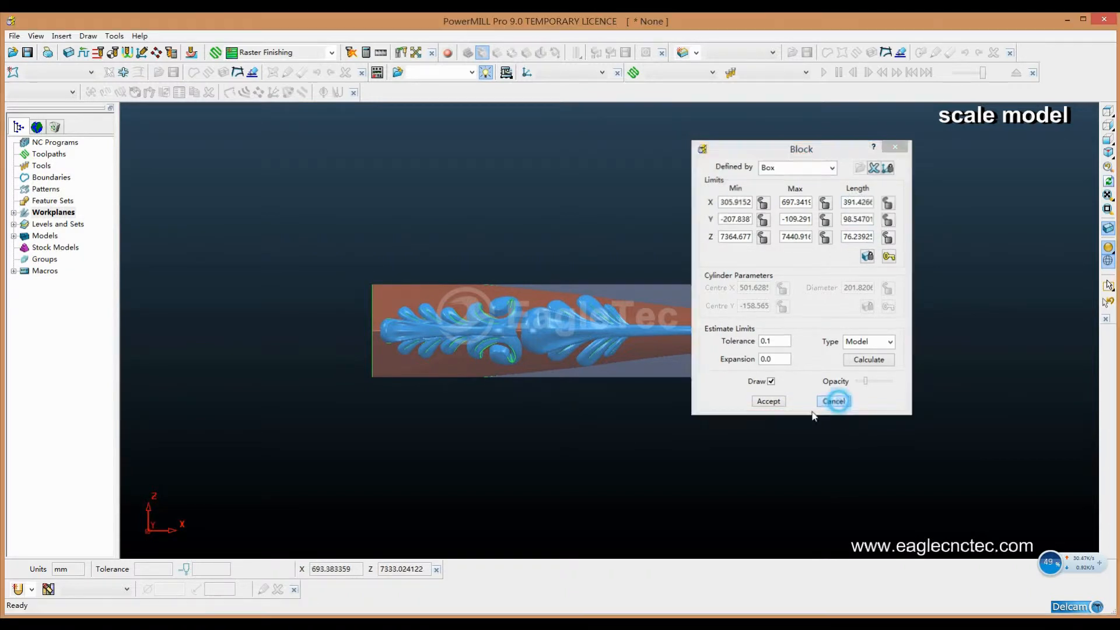
pyautogui.click(834, 401)
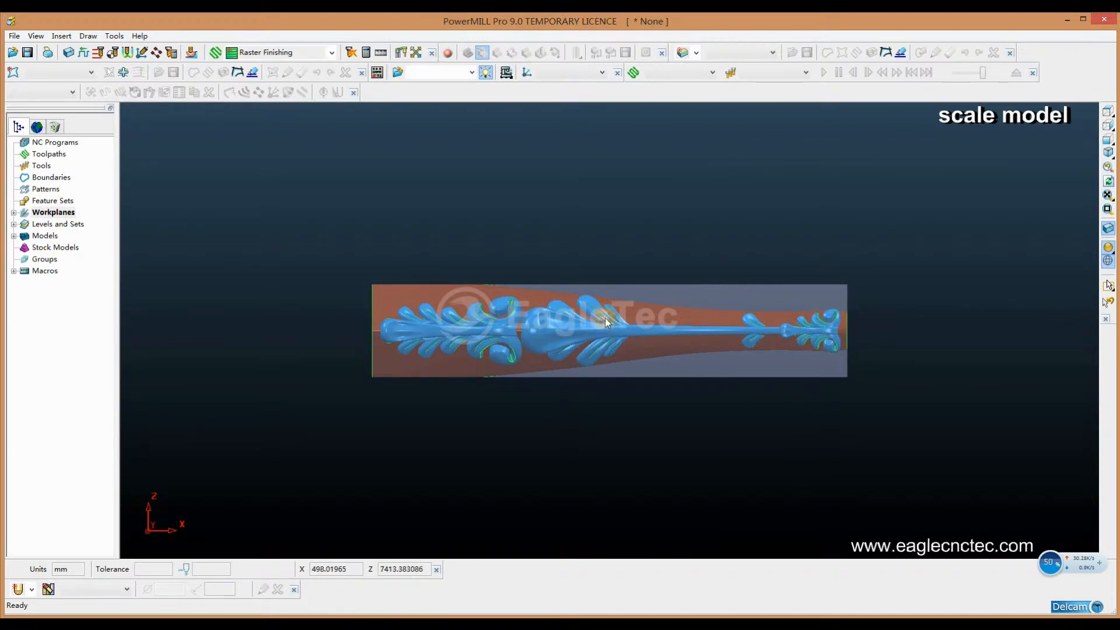
pyautogui.rightClick(606, 322)
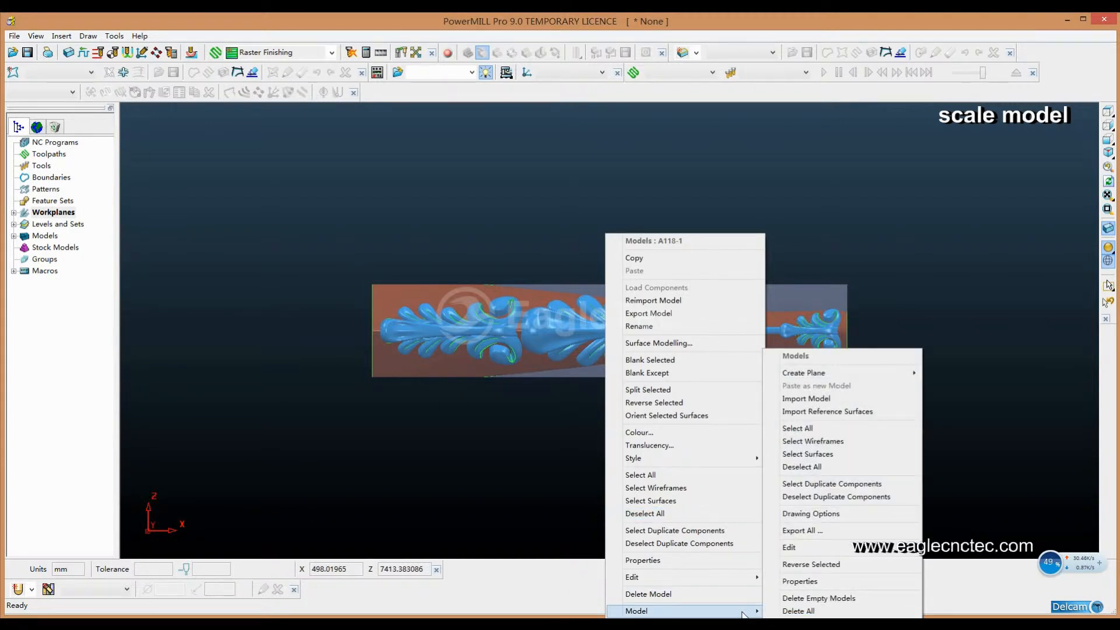
pyautogui.moveTo(799, 581)
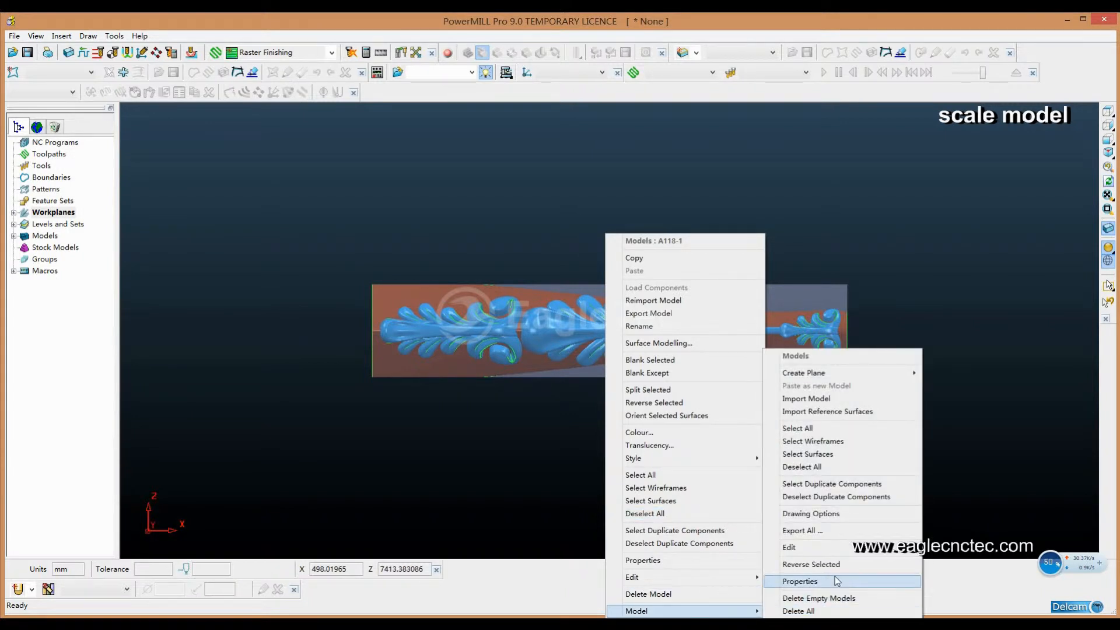
pyautogui.moveTo(789, 547)
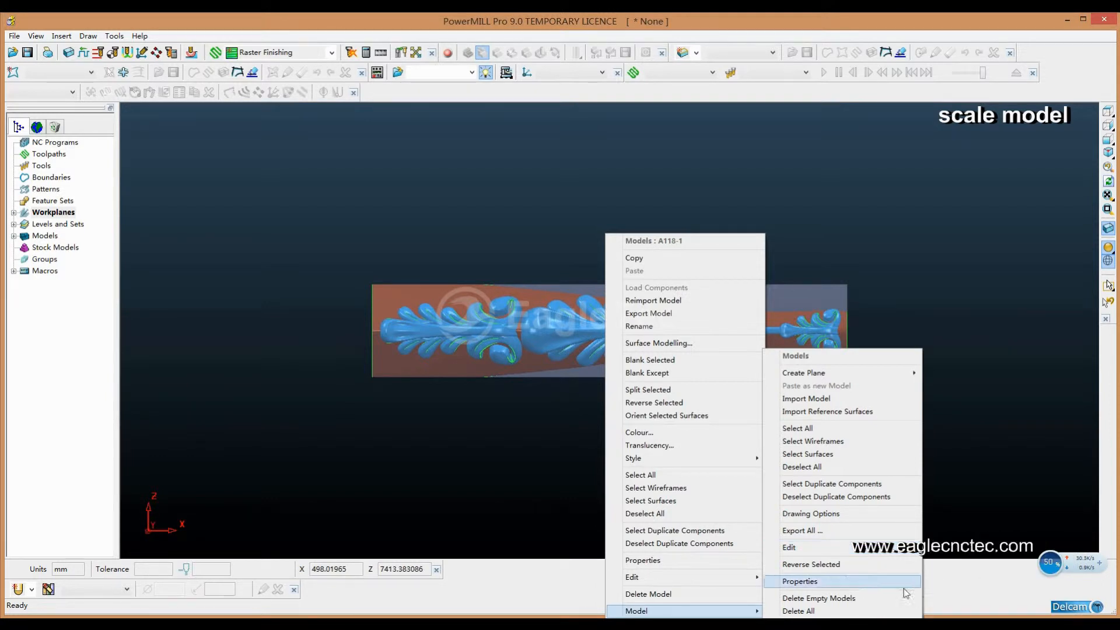
pyautogui.moveTo(788, 547)
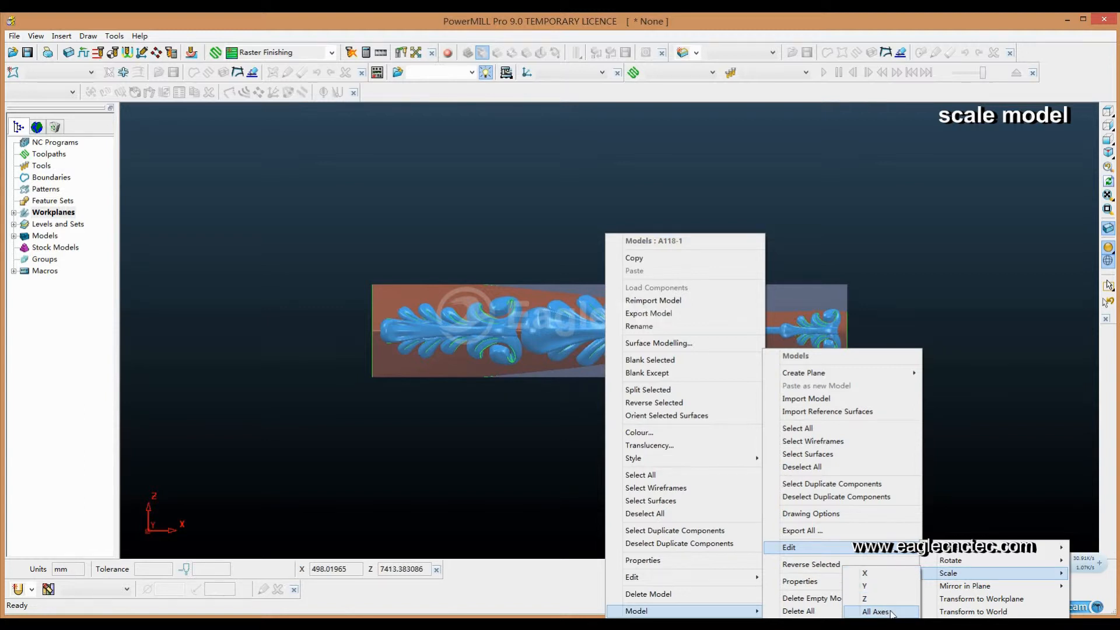
pyautogui.click(877, 612)
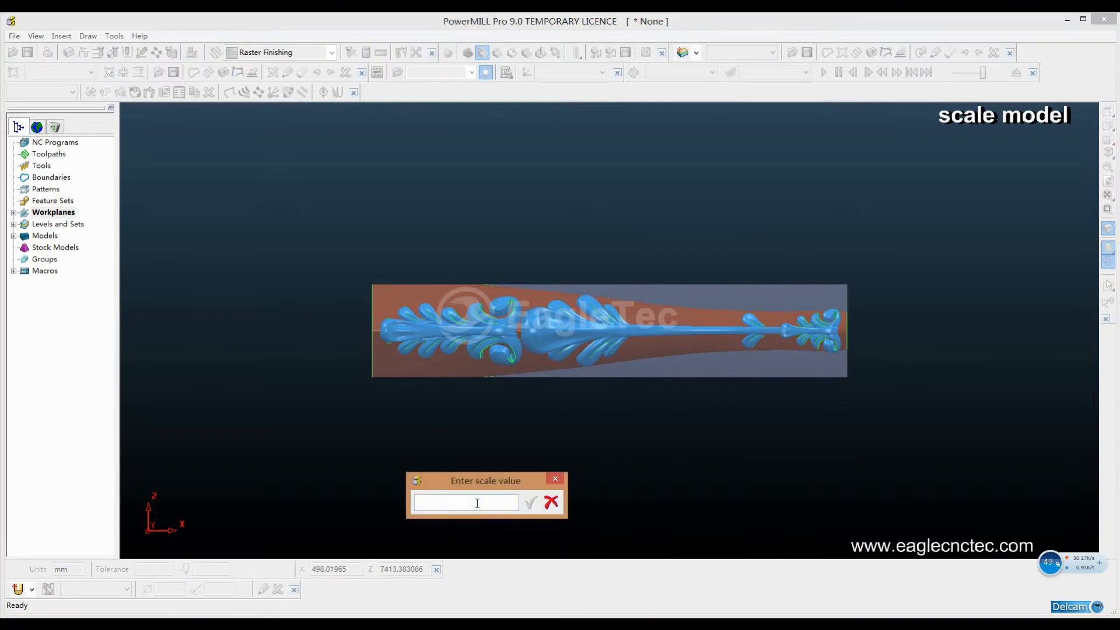
# Scale the relief model to half size with a 0.5 scale value, then reopen the block limits.
pyautogui.write('0.5')
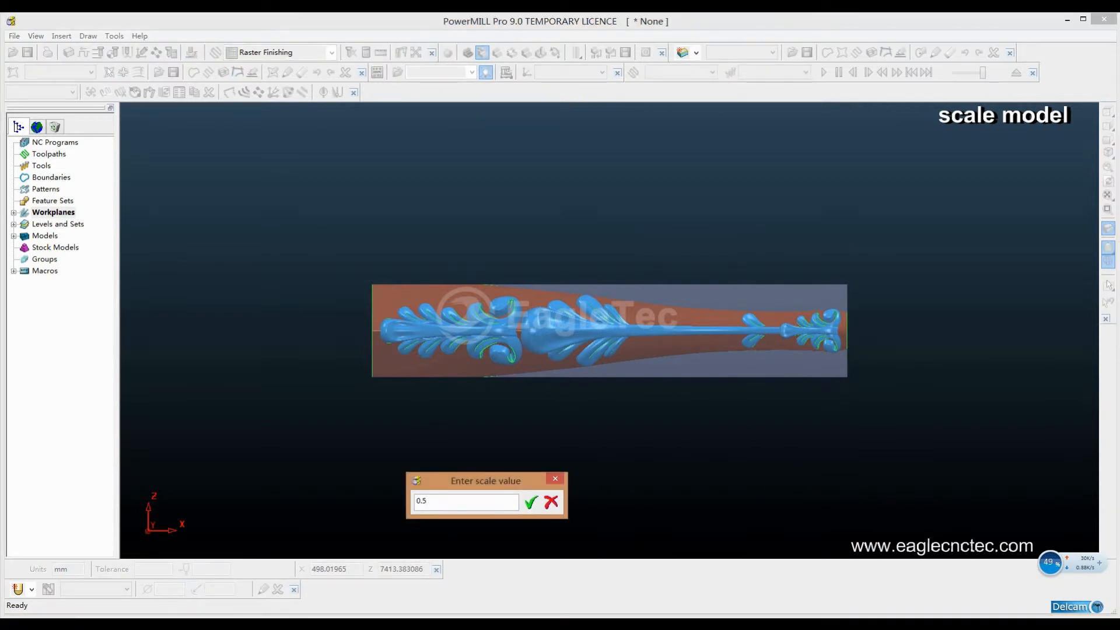
pyautogui.click(530, 502)
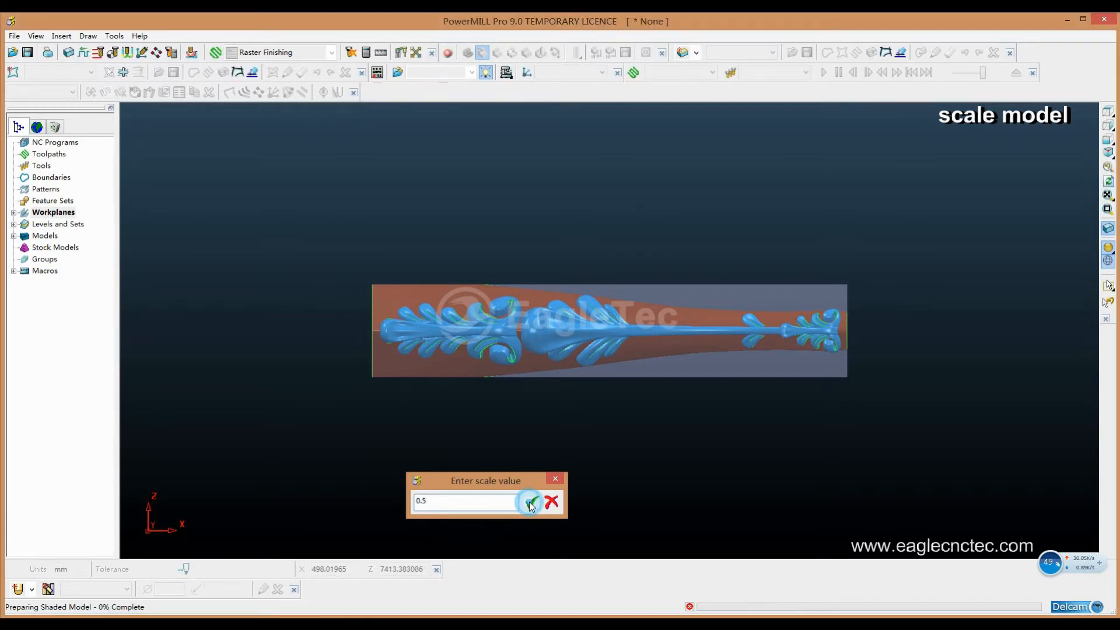
pyautogui.click(532, 501)
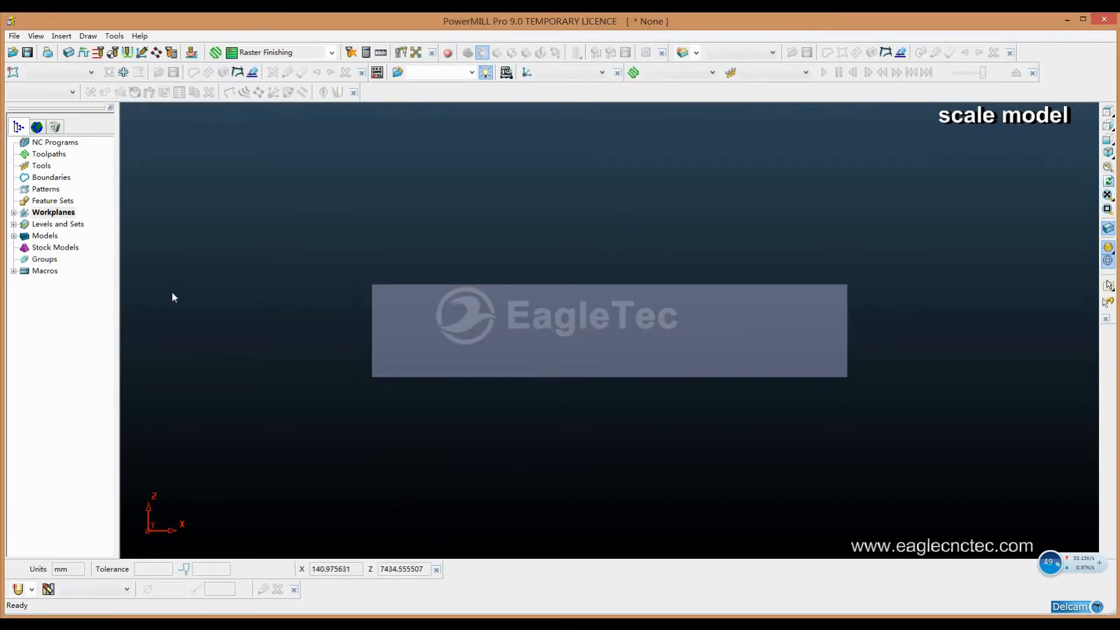
pyautogui.click(69, 52)
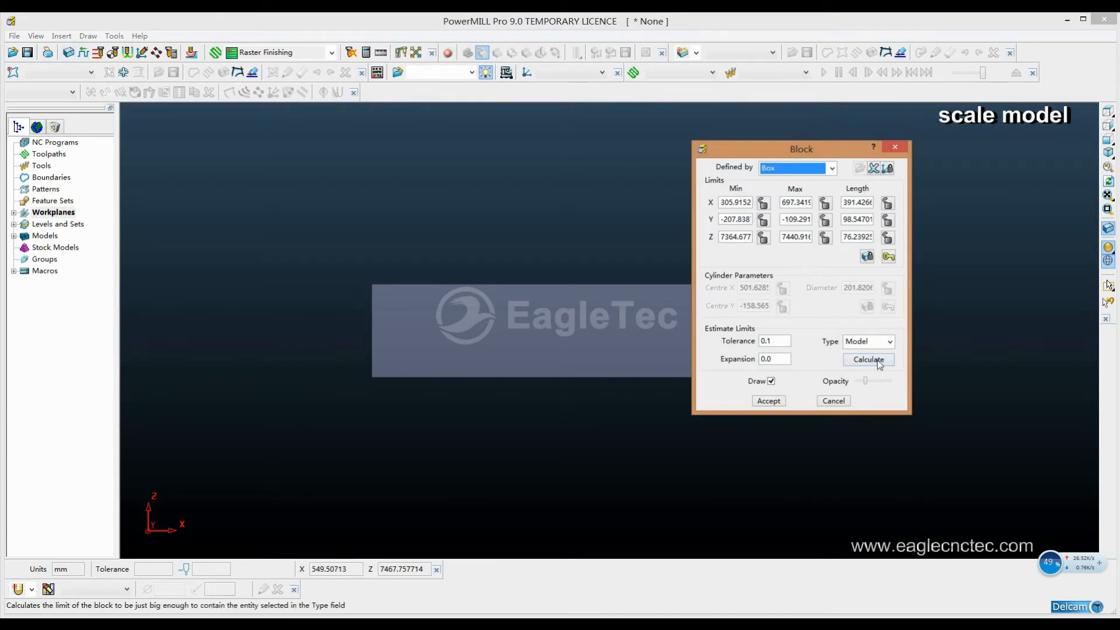
# Recalculate and accept the block at about 196 × 49 × 38 mm, viewing from front (-Y).
pyautogui.click(868, 359)
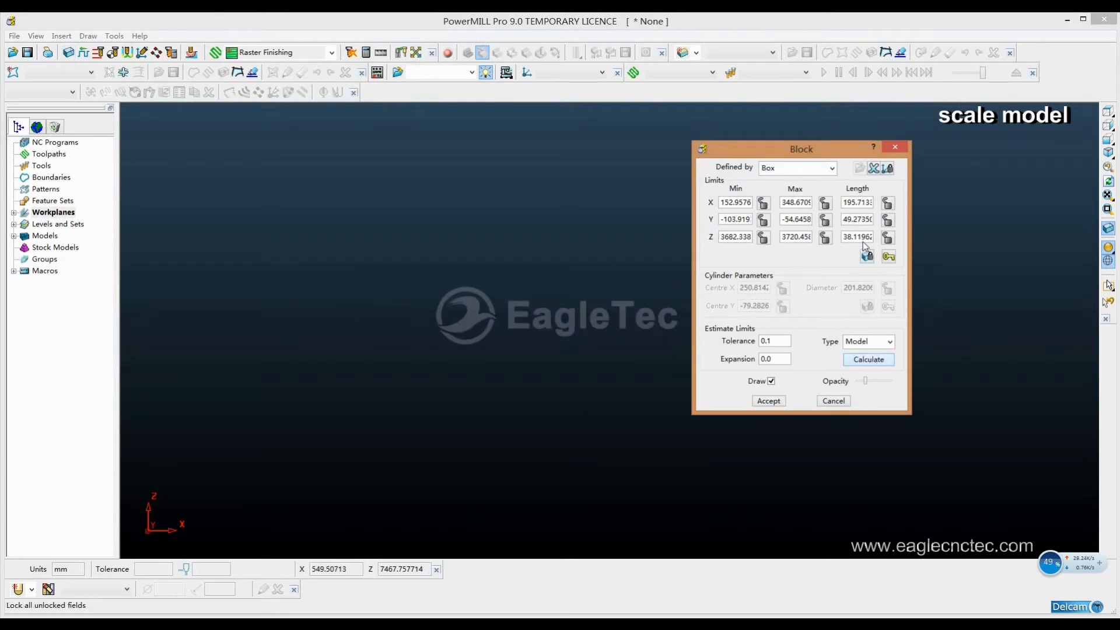
pyautogui.moveTo(856, 202)
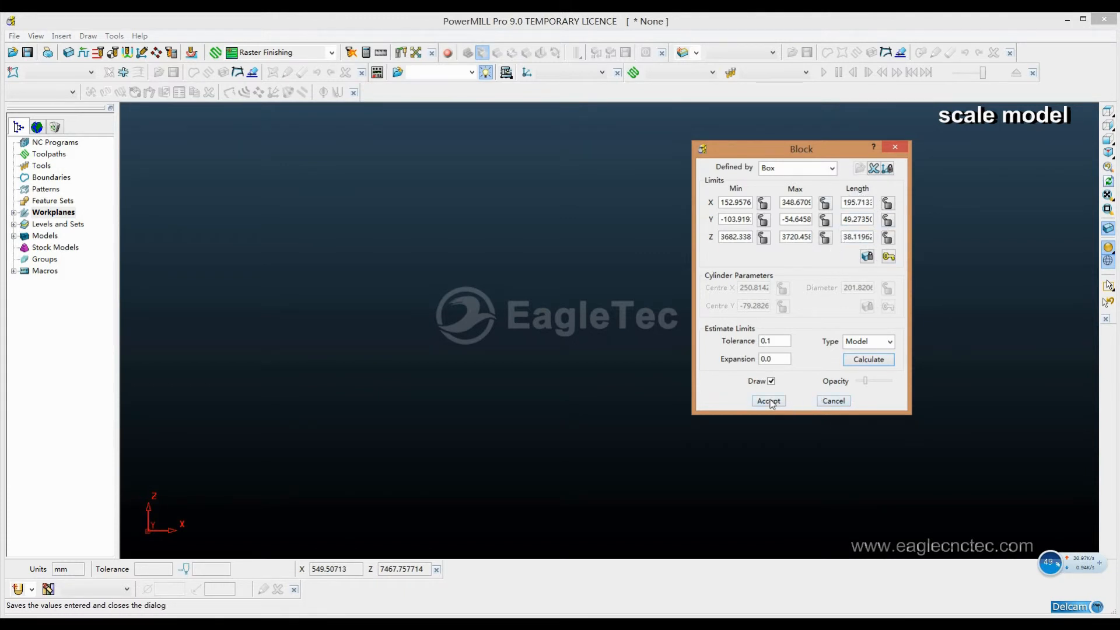
pyautogui.click(767, 400)
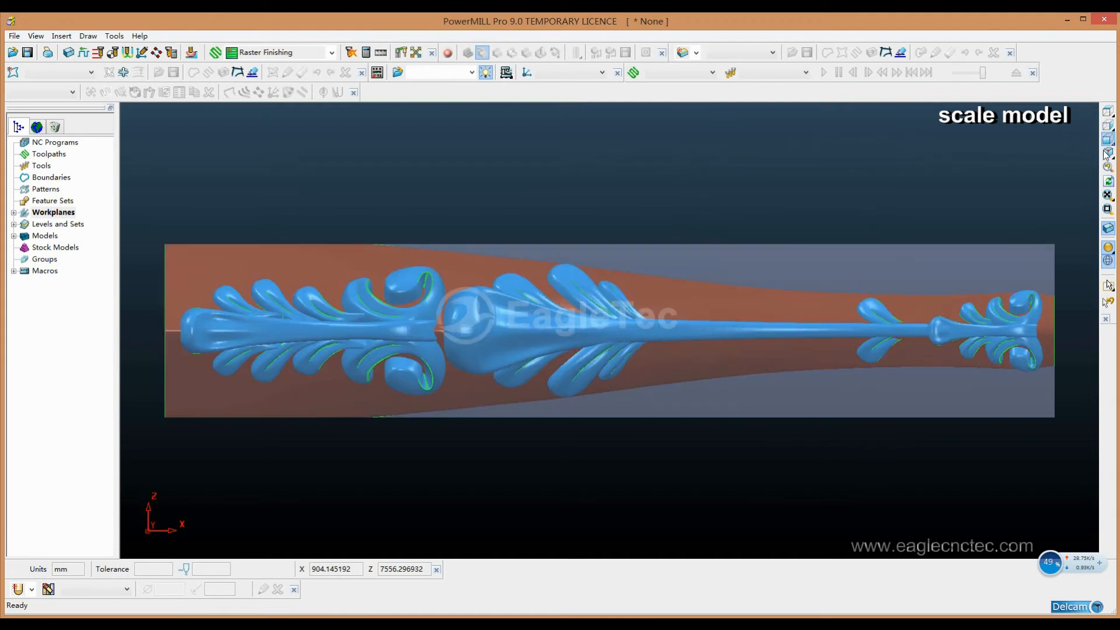
pyautogui.click(1106, 137)
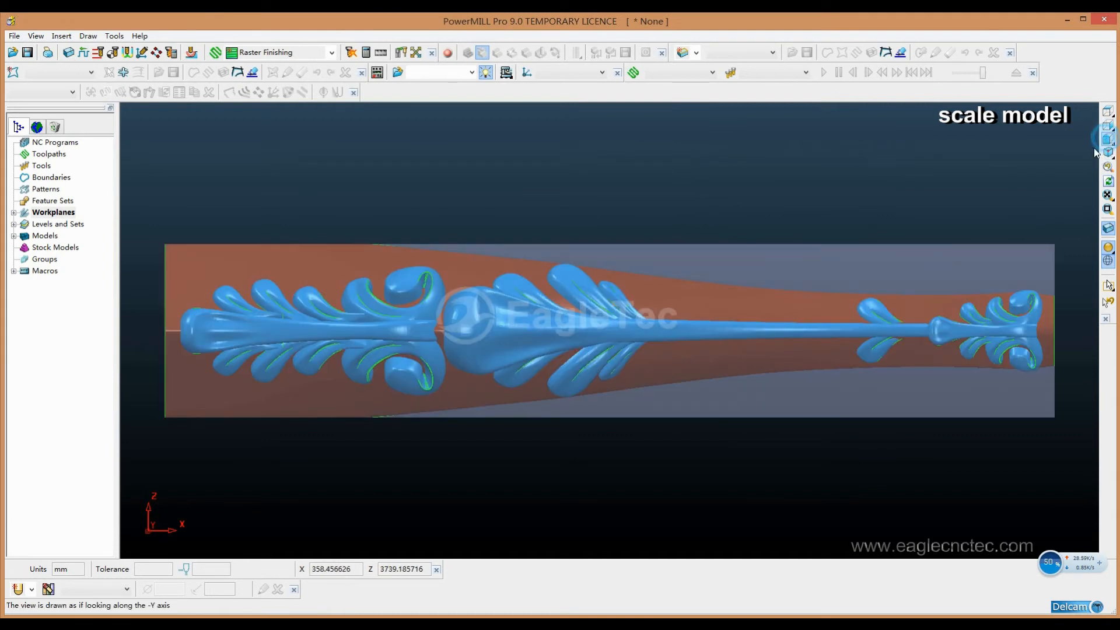